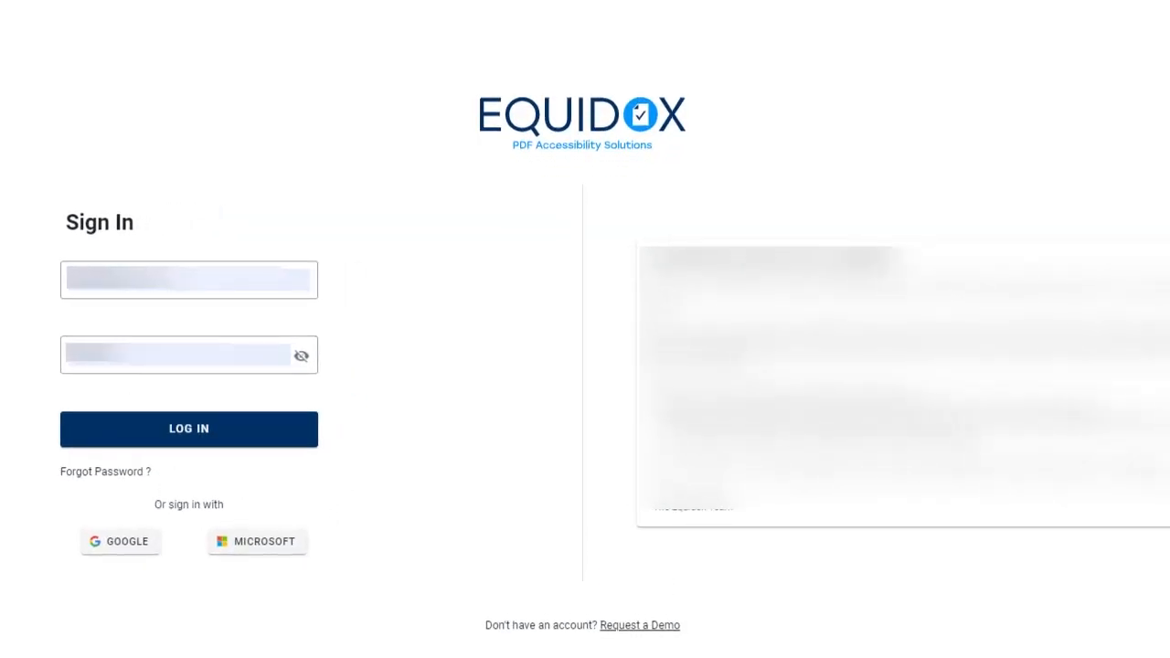
- Lower the toolbar zone Sensitivity slider from 10 to 6 to split headings from paragraphs
left_click(188, 428)
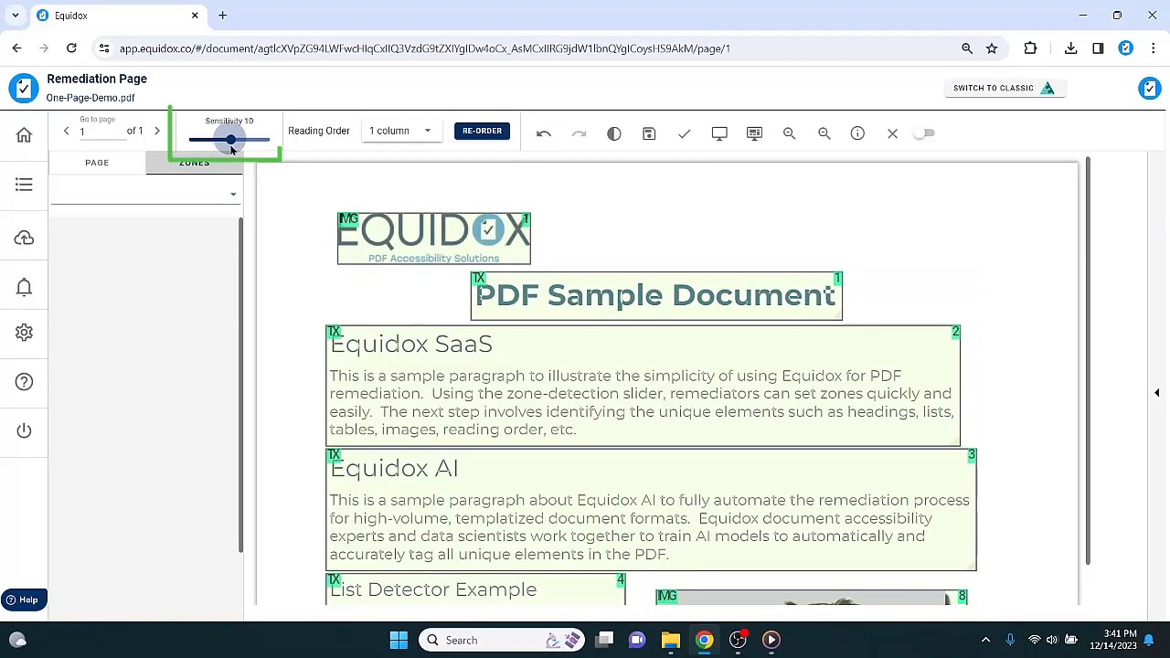
left_click_drag(233, 139, 212, 139)
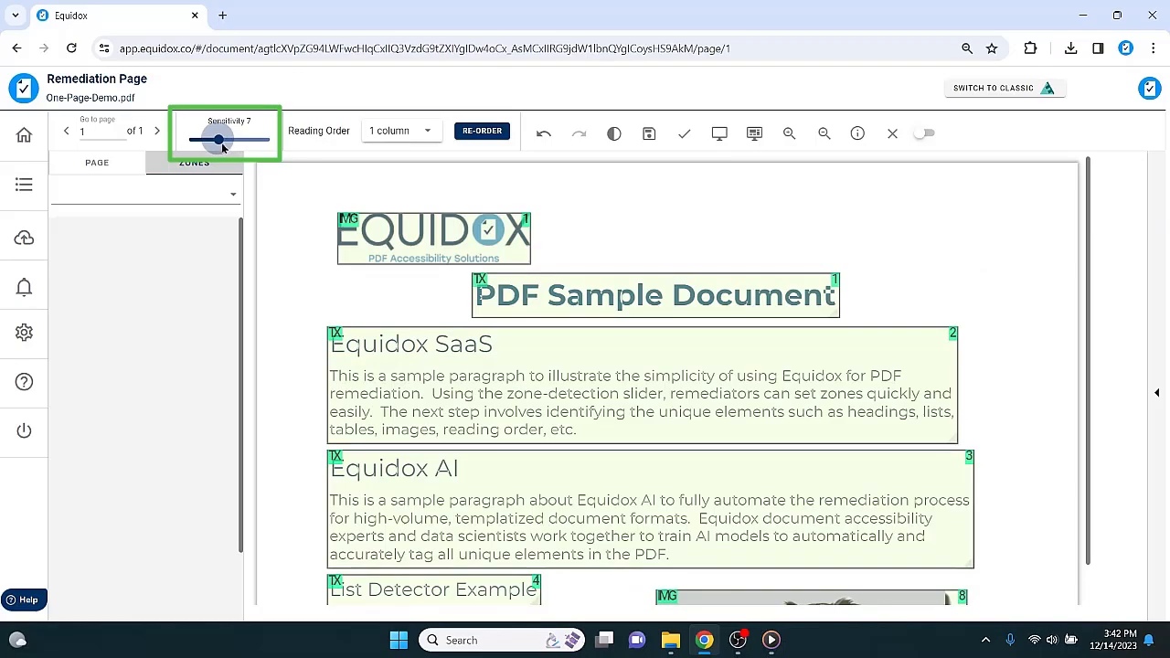
left_click_drag(212, 138, 212, 138)
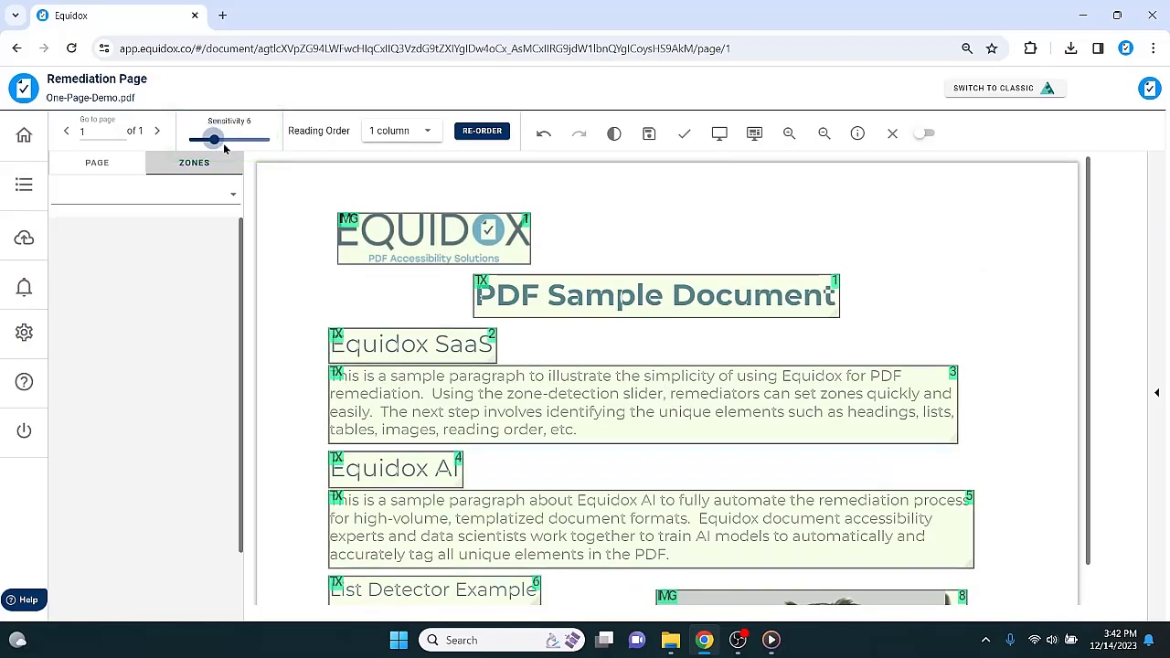
left_click(482, 131)
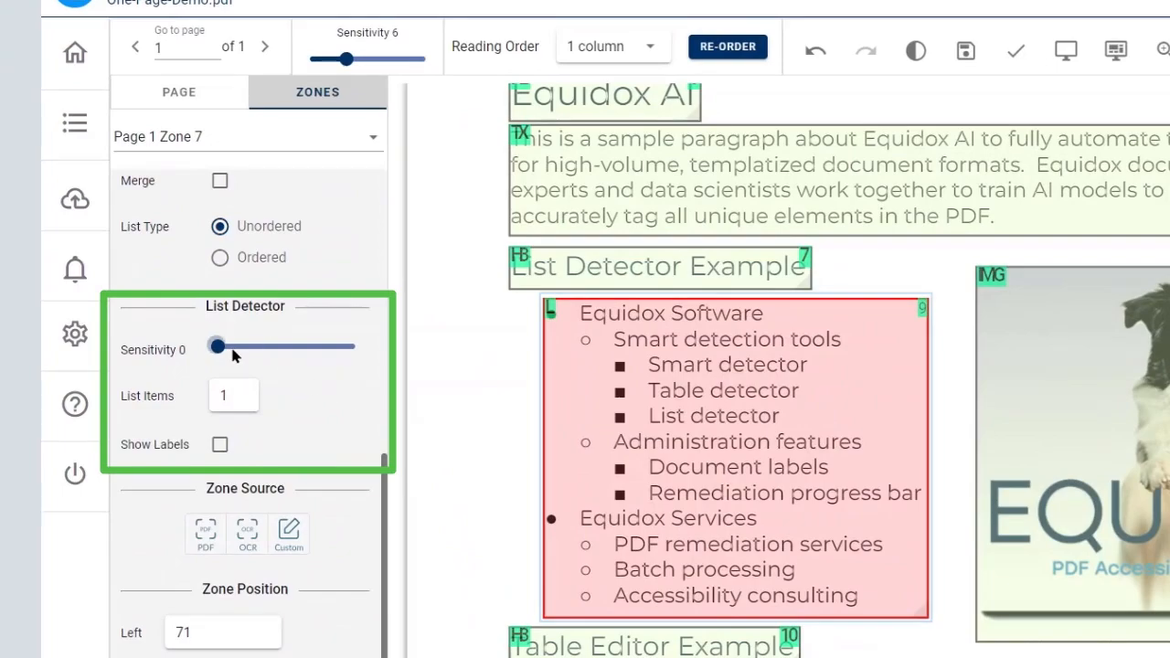
- Raise the List Detector Sensitivity slider for the Equidox Software and Services bullets
left_click_drag(217, 347, 275, 346)
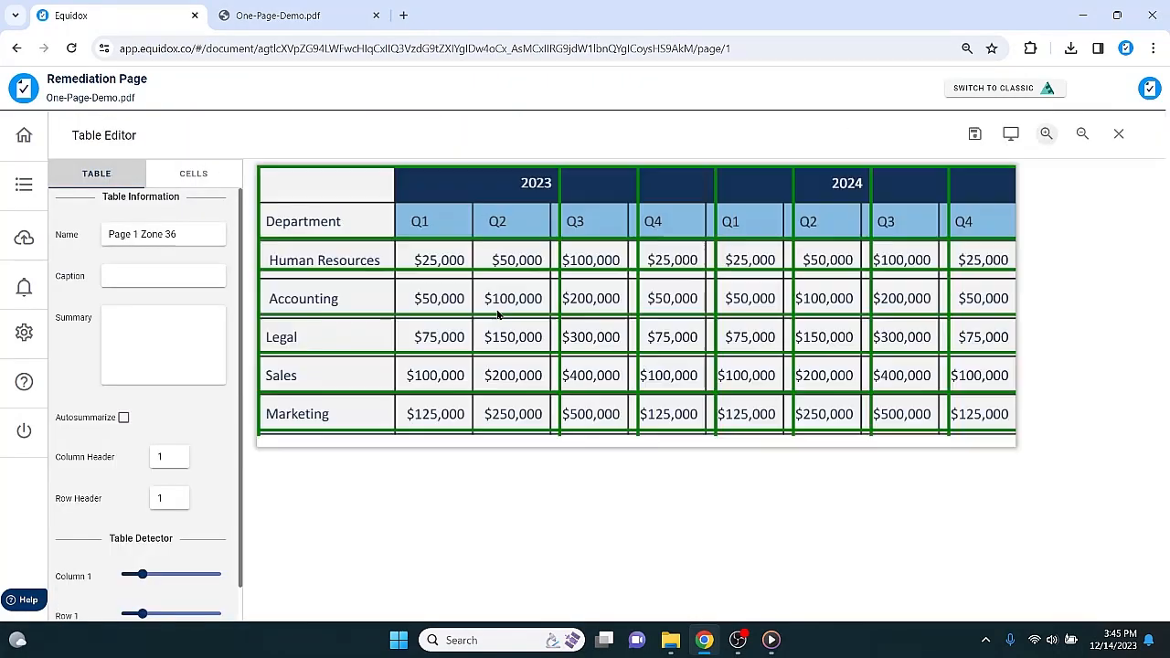
- Review the budget table's Marketing row, then show the Images tab listing the logo and dog picture
scroll("down", 3)
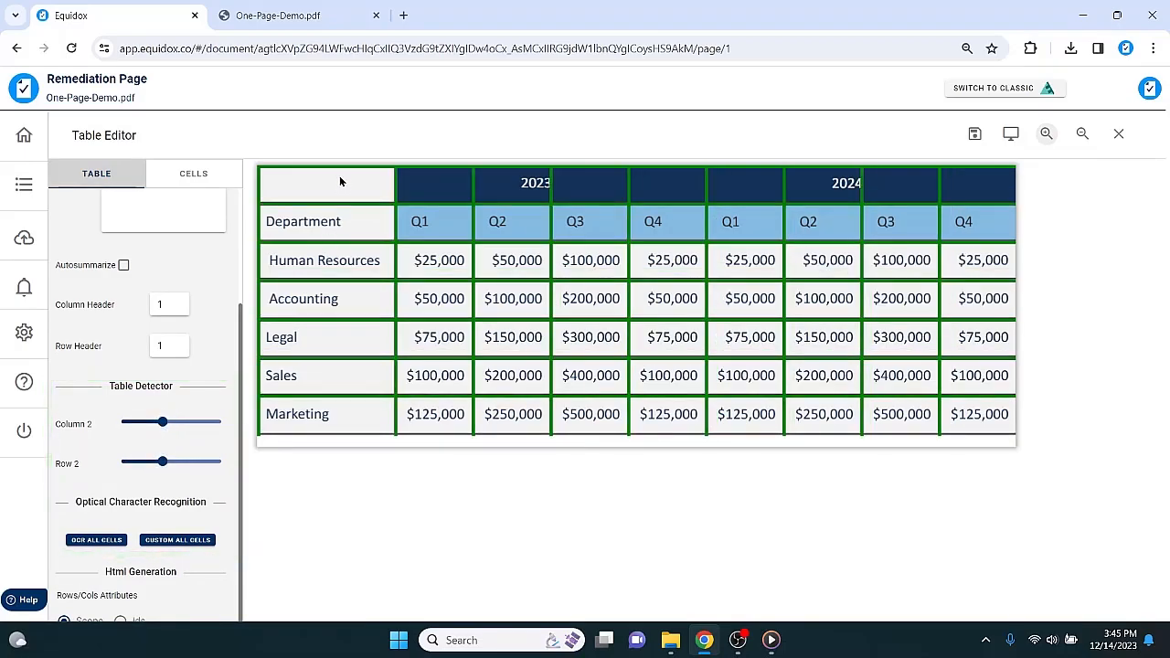
left_click(325, 414)
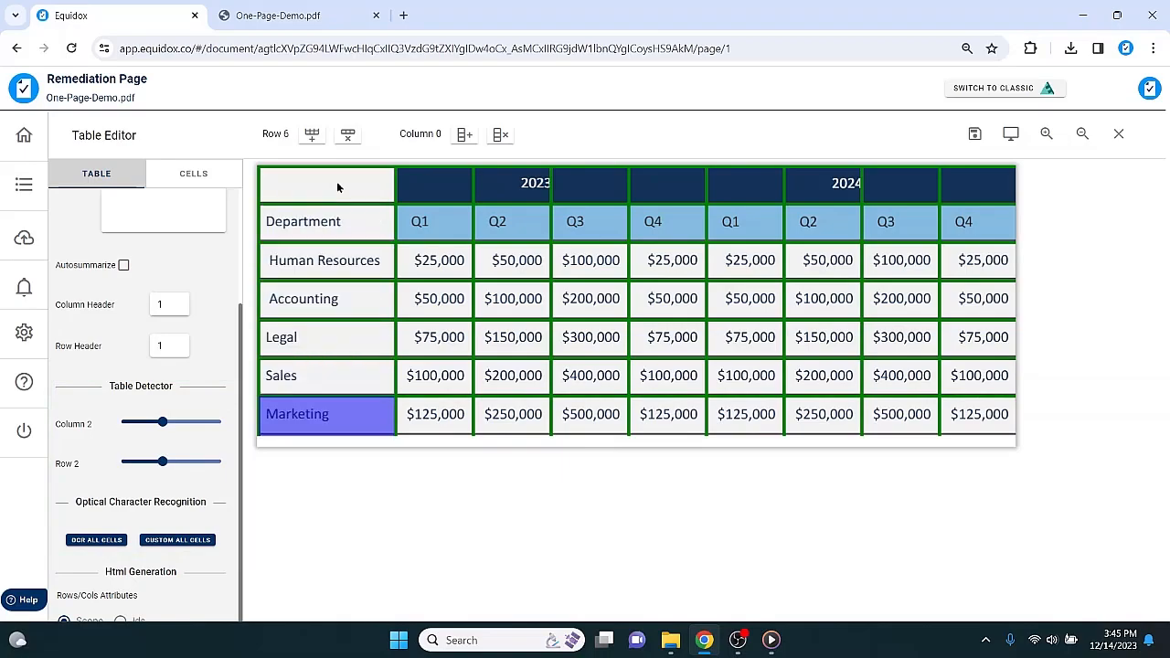
left_click(1117, 133)
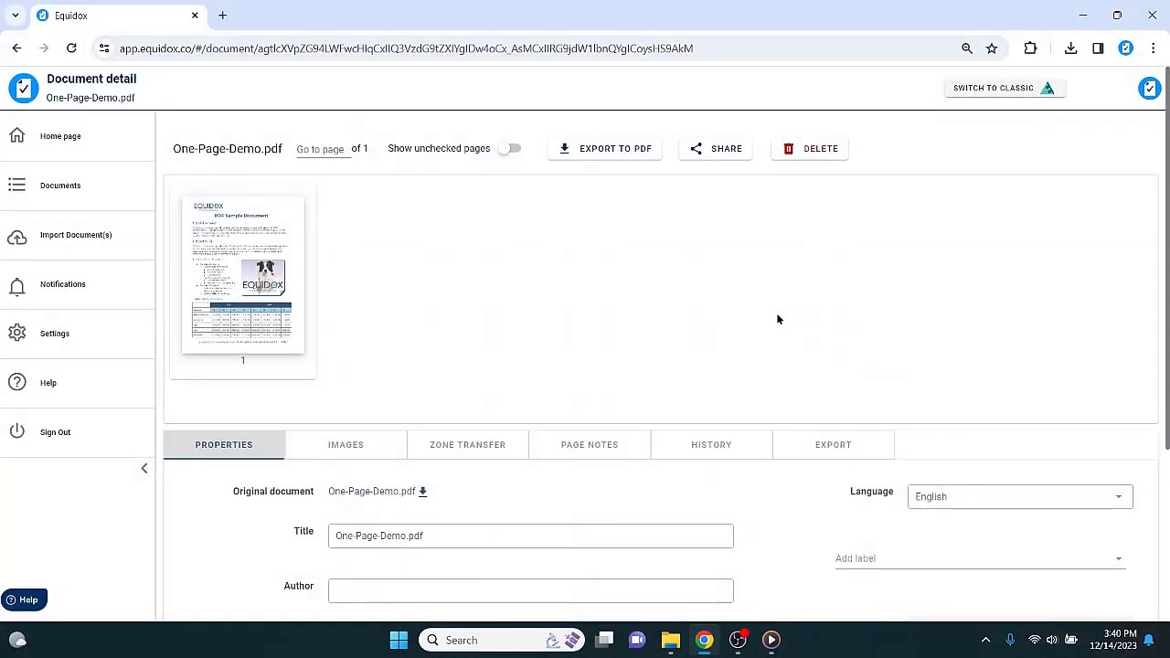
left_click(345, 444)
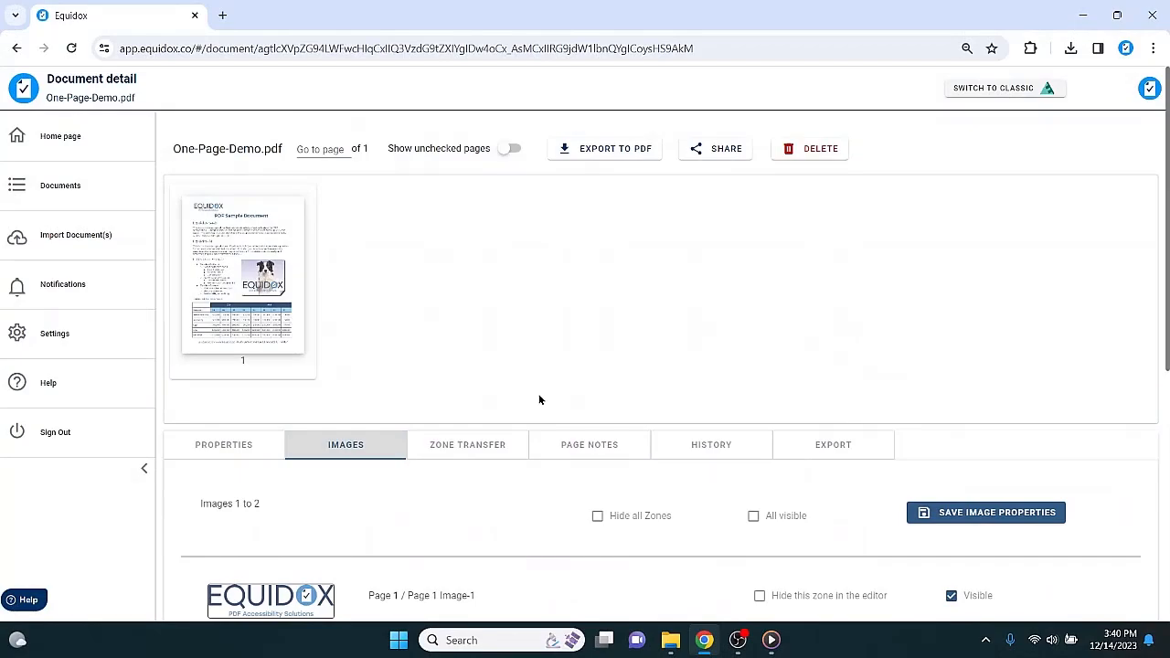
scroll("down", 3)
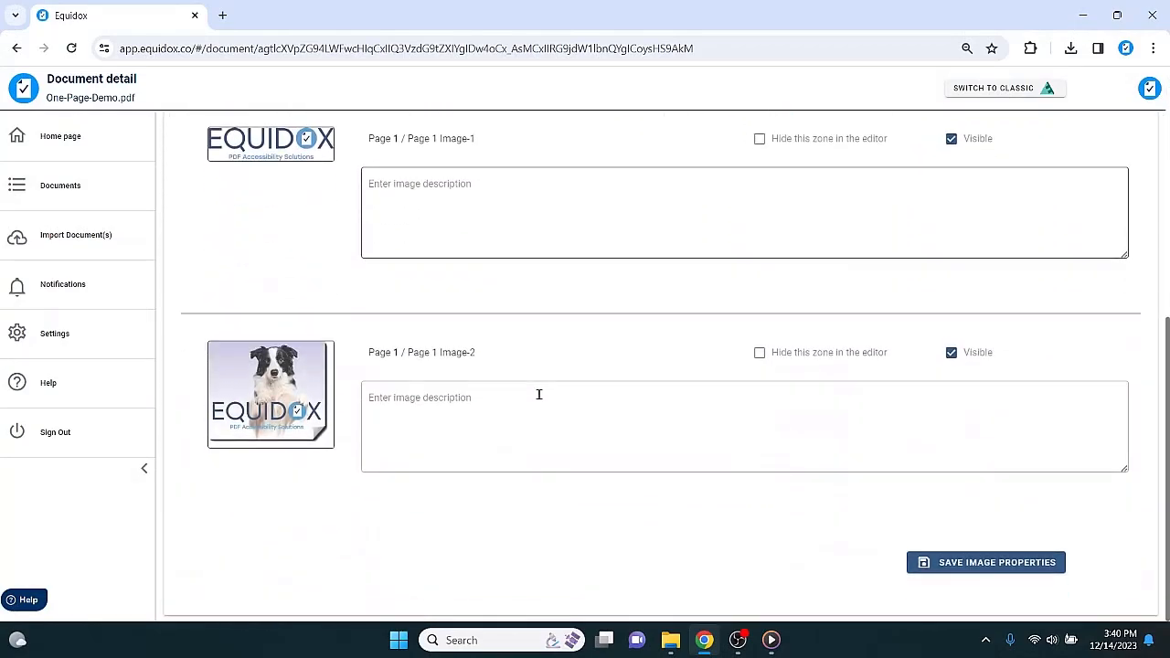